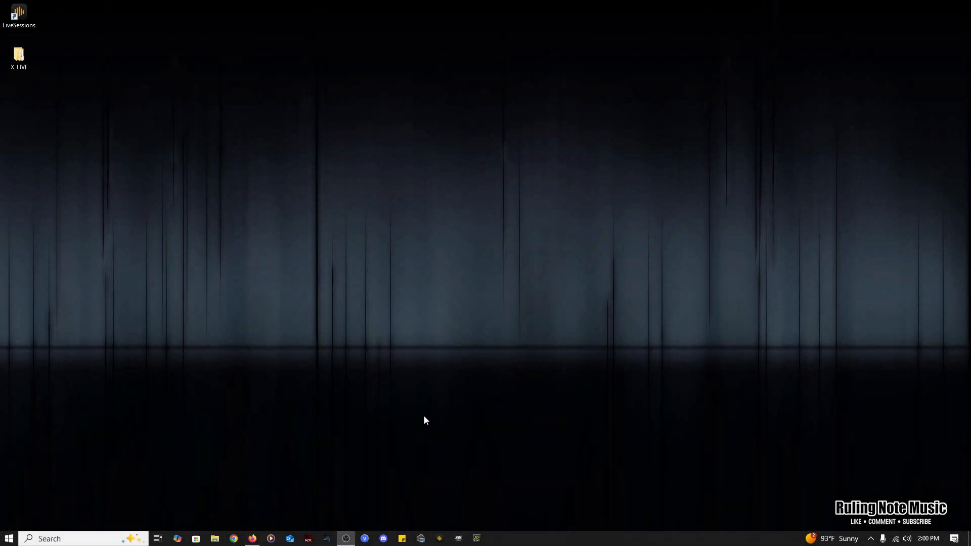
{"action": "mouse_move", "coordinate": [416, 422]}
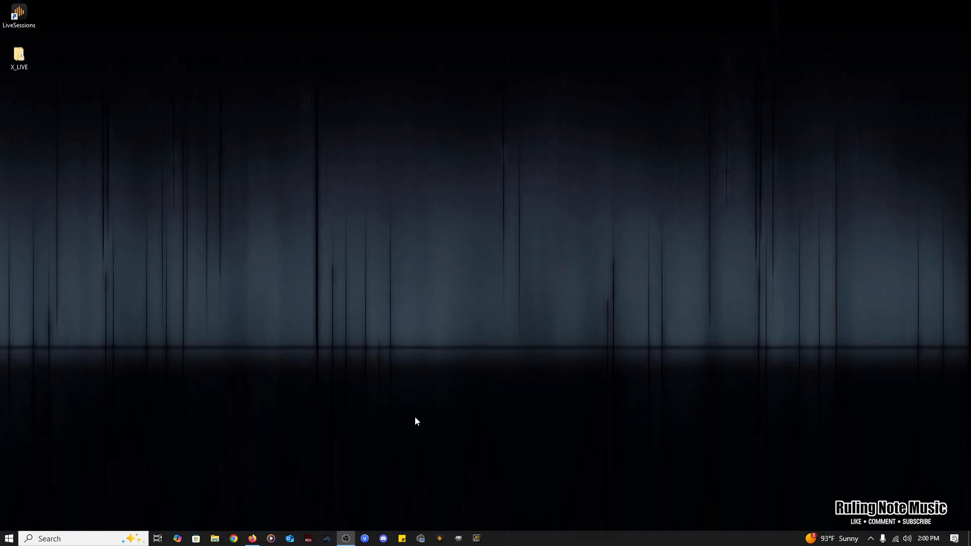
Step: Launch LiveSessions from its desktop shortcut into a blank new session
{"action": "left_click", "coordinate": [19, 16]}
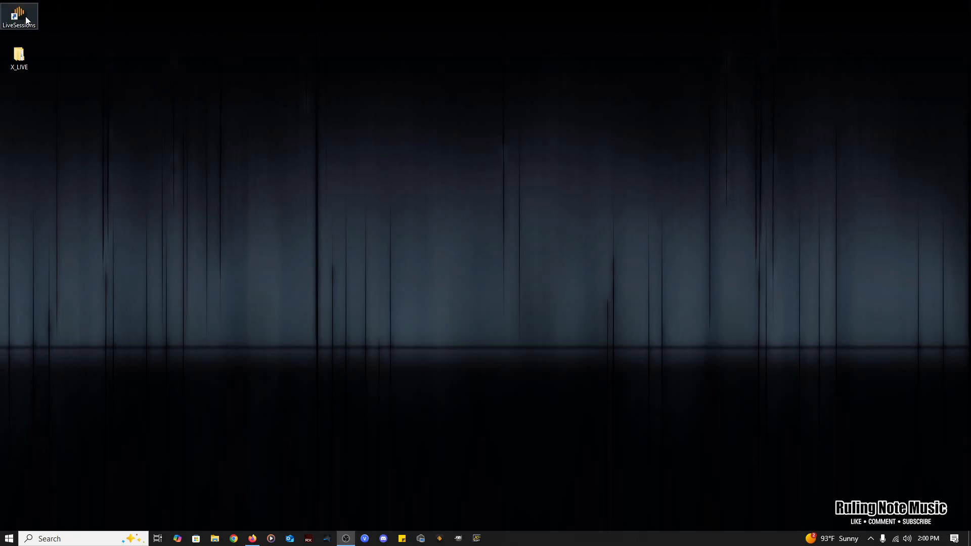
{"action": "double_click", "coordinate": [18, 13]}
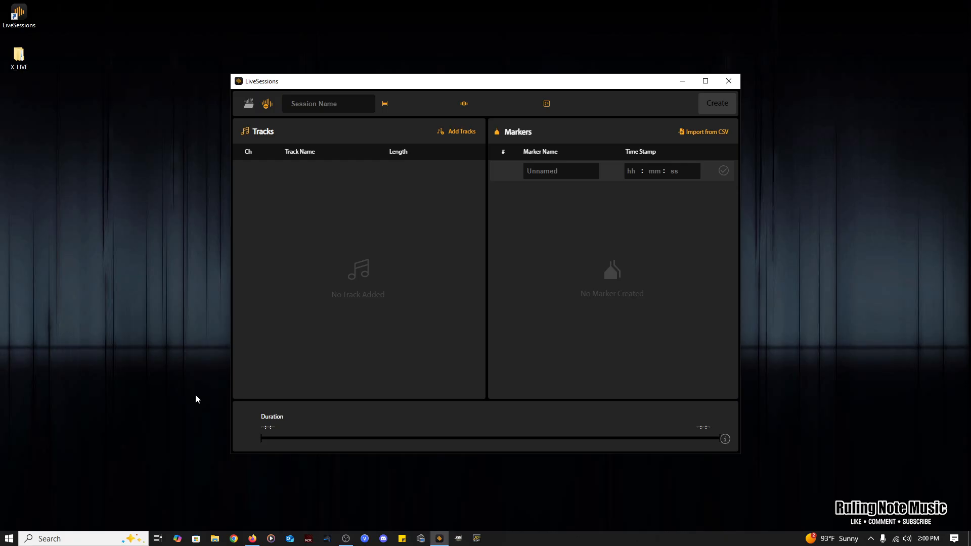
{"action": "mouse_move", "coordinate": [247, 103]}
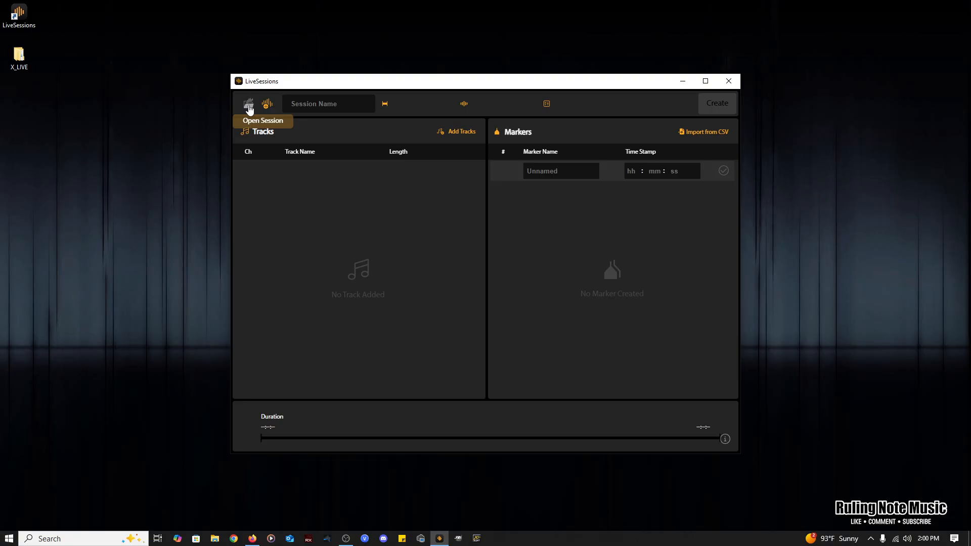
Step: Start opening a recorded session and enter the 5ADB9717 folder under X_LIVE
{"action": "left_click", "coordinate": [247, 103]}
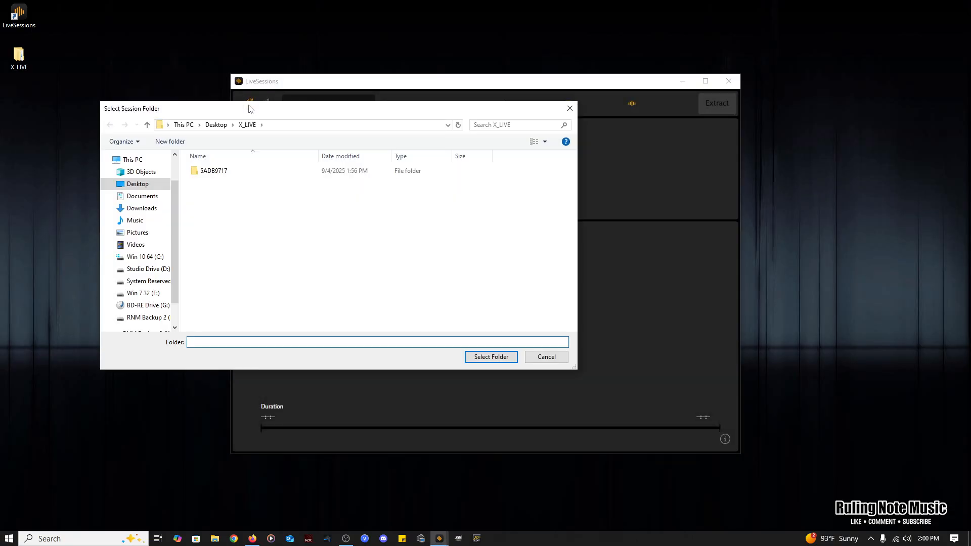
{"action": "left_click", "coordinate": [213, 170]}
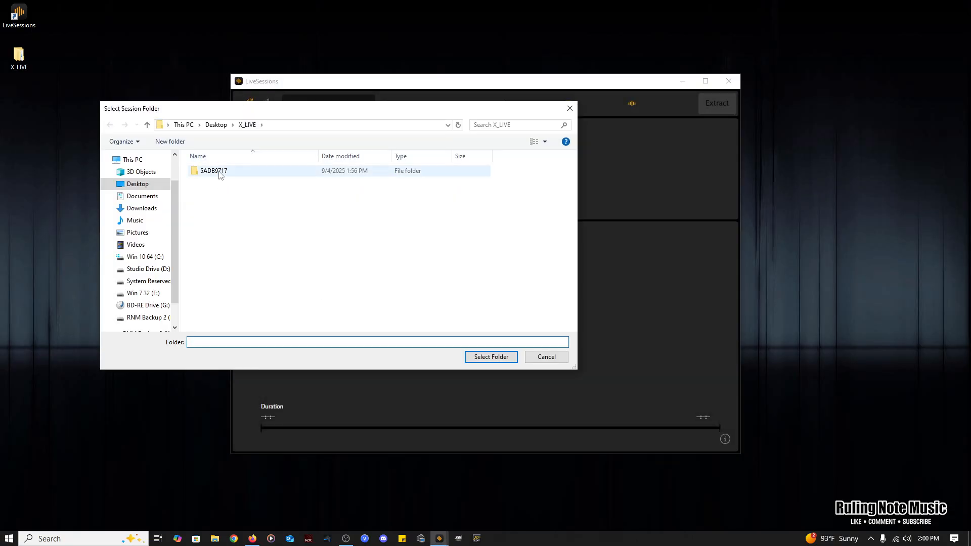
{"action": "double_click", "coordinate": [213, 171]}
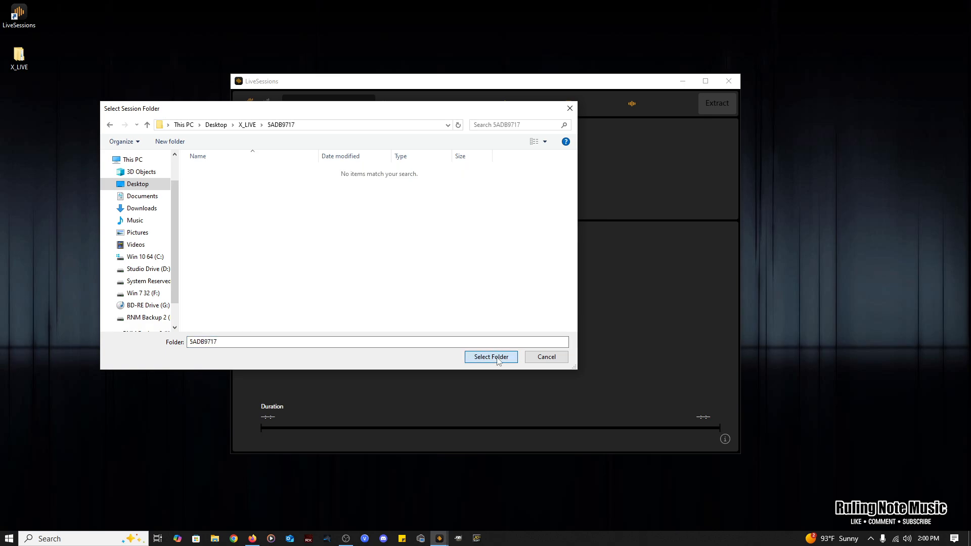
Step: Load the 5ADB9717 folder as the session, showing 32 channels, 2 markers and 10m35s
{"action": "left_click", "coordinate": [490, 357]}
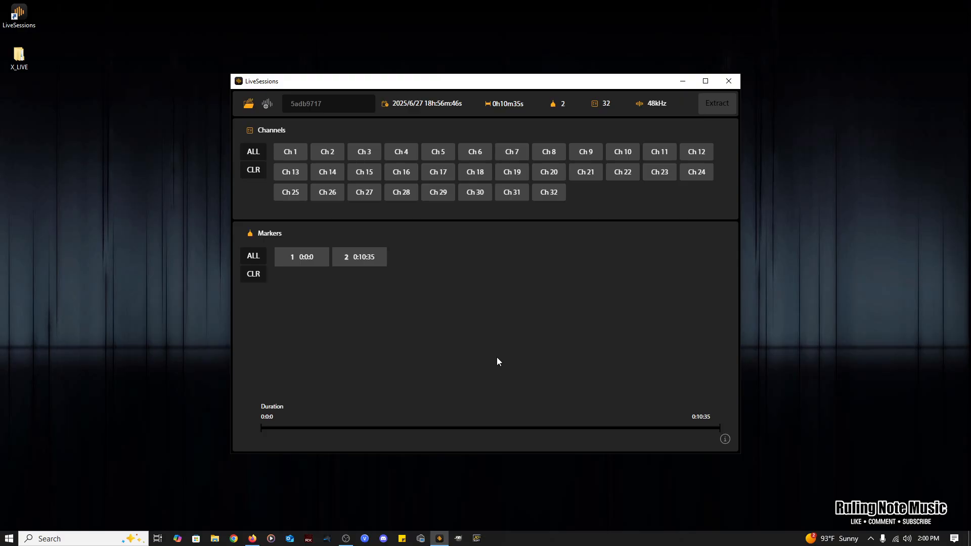
{"action": "mouse_move", "coordinate": [495, 362]}
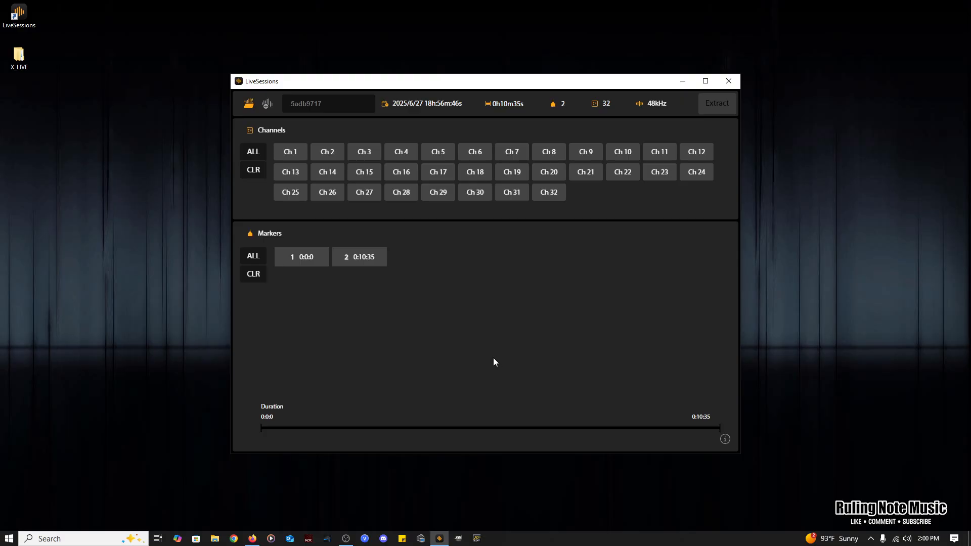
{"action": "left_click", "coordinate": [322, 103]}
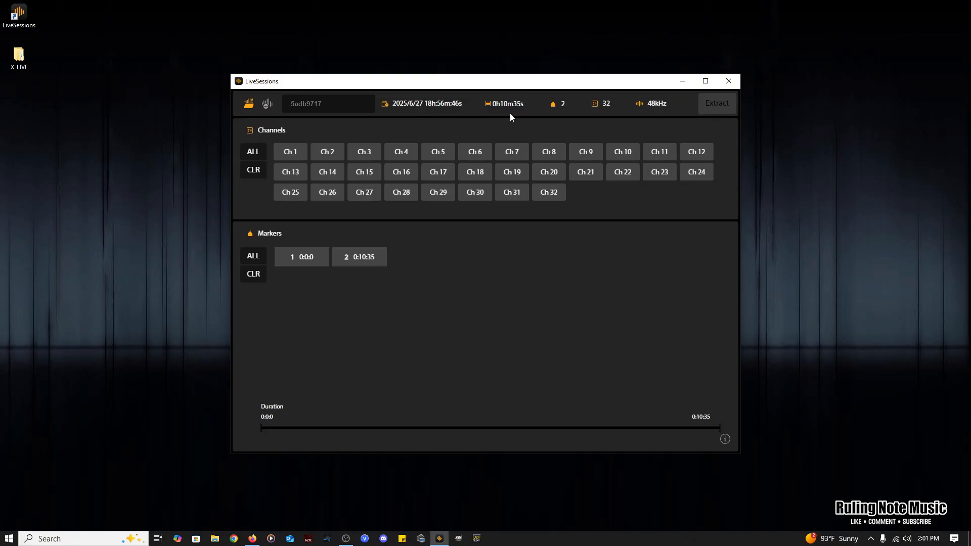
{"action": "mouse_move", "coordinate": [559, 117]}
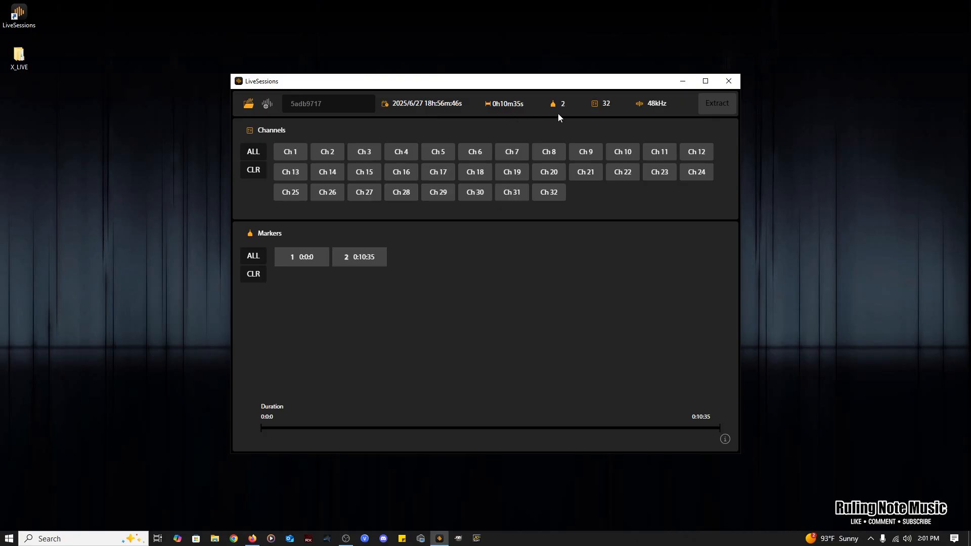
{"action": "mouse_move", "coordinate": [620, 118]}
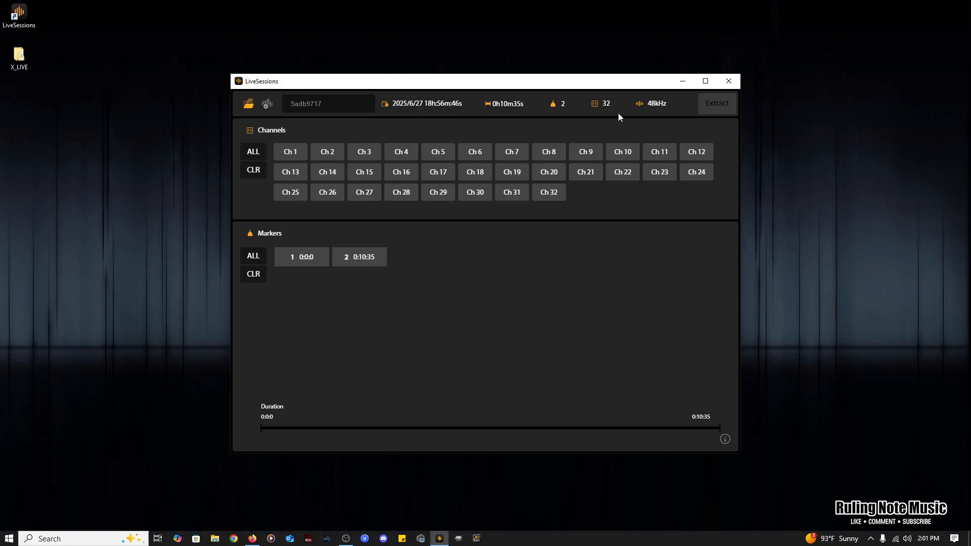
{"action": "mouse_move", "coordinate": [657, 114]}
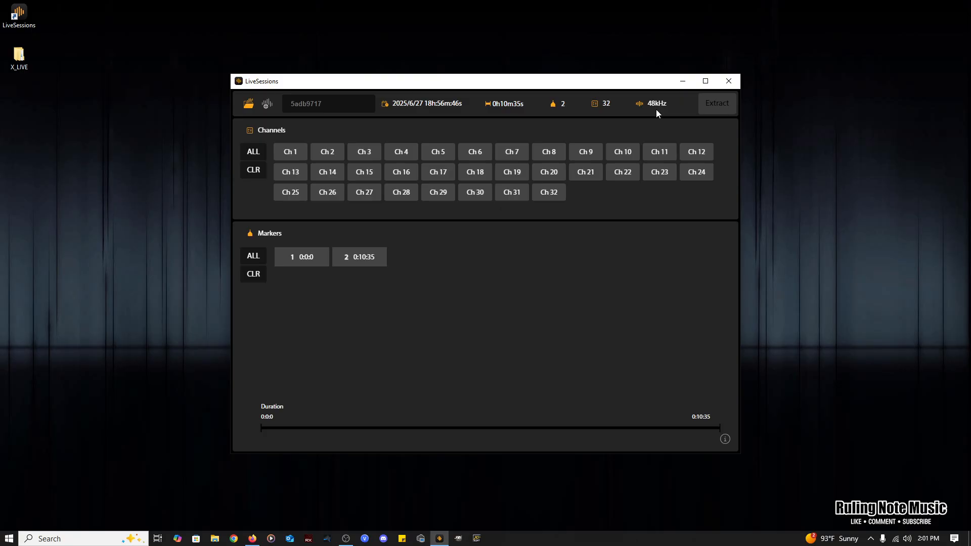
{"action": "mouse_move", "coordinate": [251, 128]}
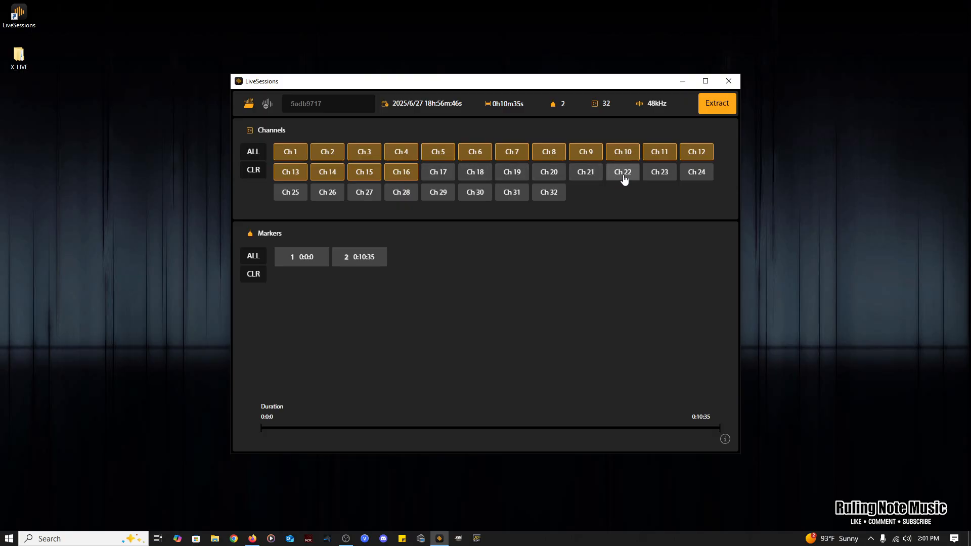
Step: Select channels 1 through 16 plus channel 22 for extraction
{"action": "left_click", "coordinate": [623, 172]}
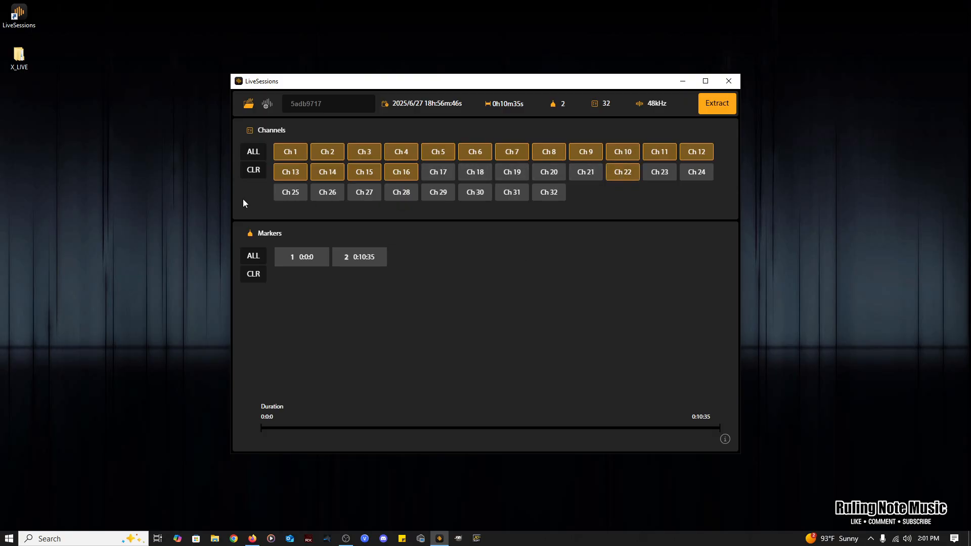
{"action": "left_click", "coordinate": [253, 151]}
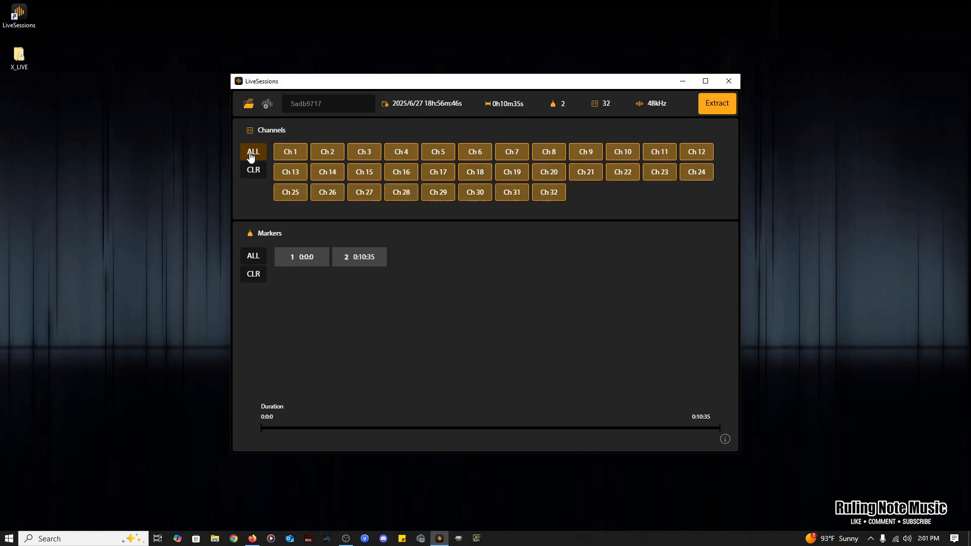
{"action": "left_click", "coordinate": [253, 171]}
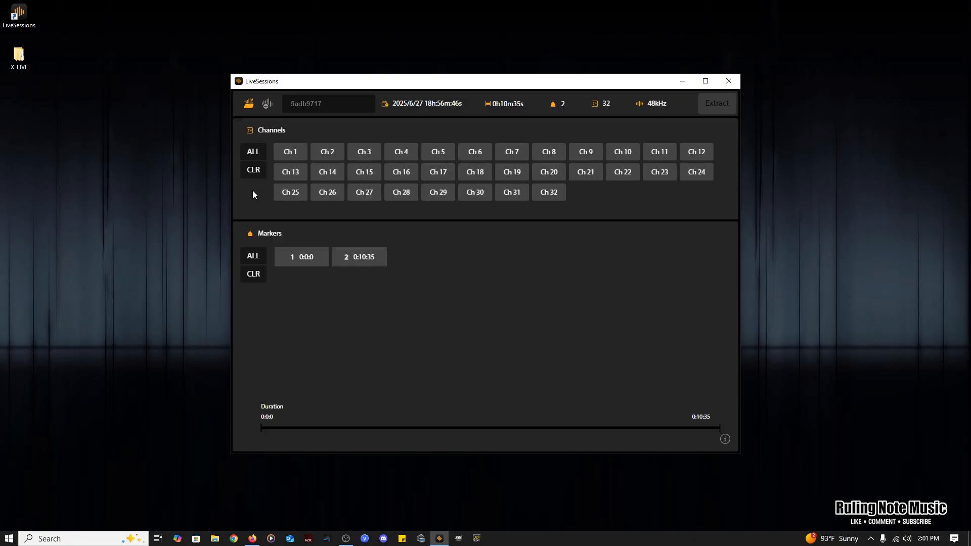
{"action": "mouse_move", "coordinate": [419, 143]}
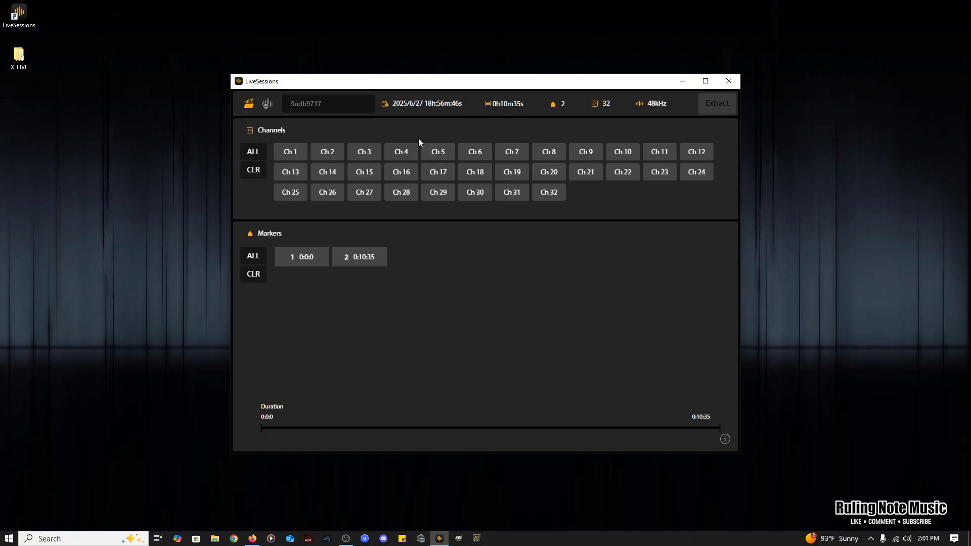
{"action": "left_click", "coordinate": [253, 151]}
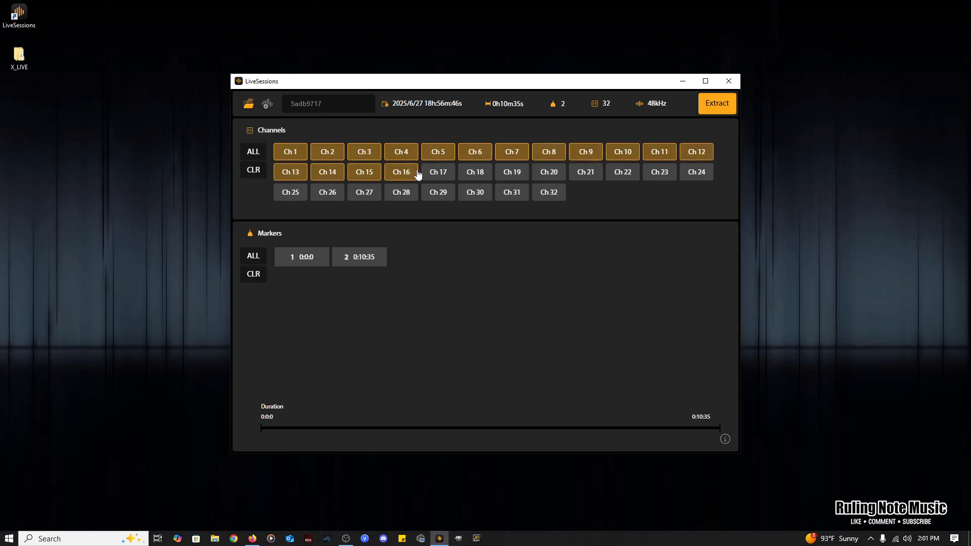
{"action": "left_click", "coordinate": [622, 172]}
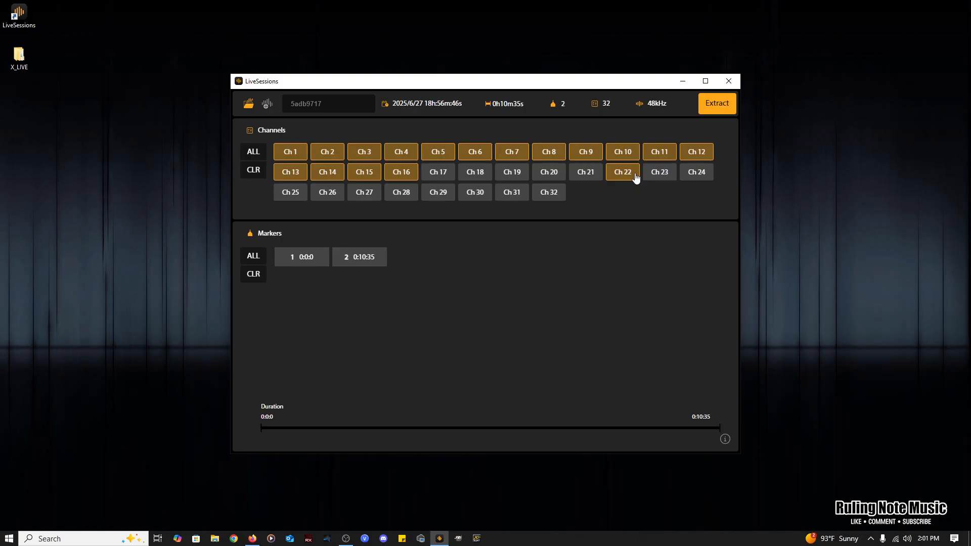
{"action": "mouse_move", "coordinate": [451, 214]}
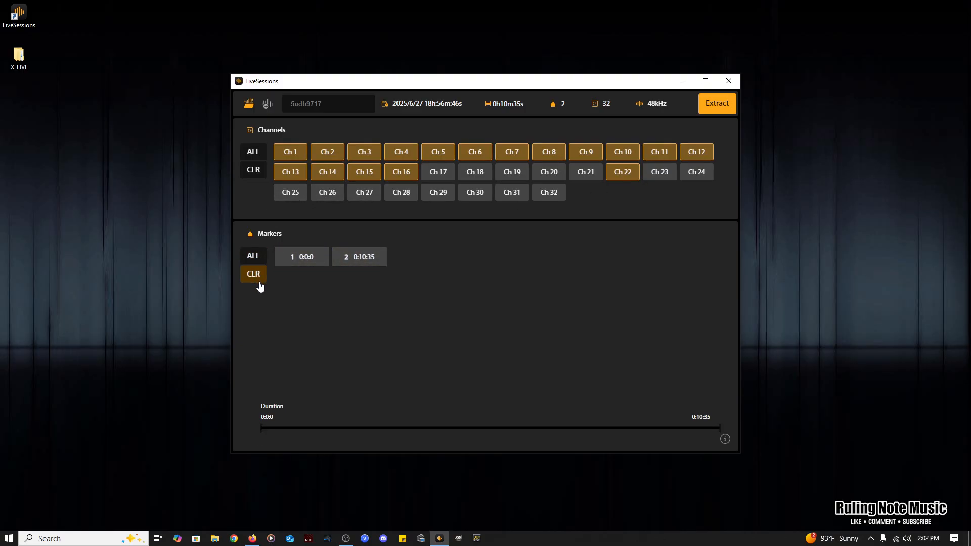
Step: Include markers 1 and 2 spanning 0:00 to 0:10:35, then clear the session name field
{"action": "left_click", "coordinate": [302, 256]}
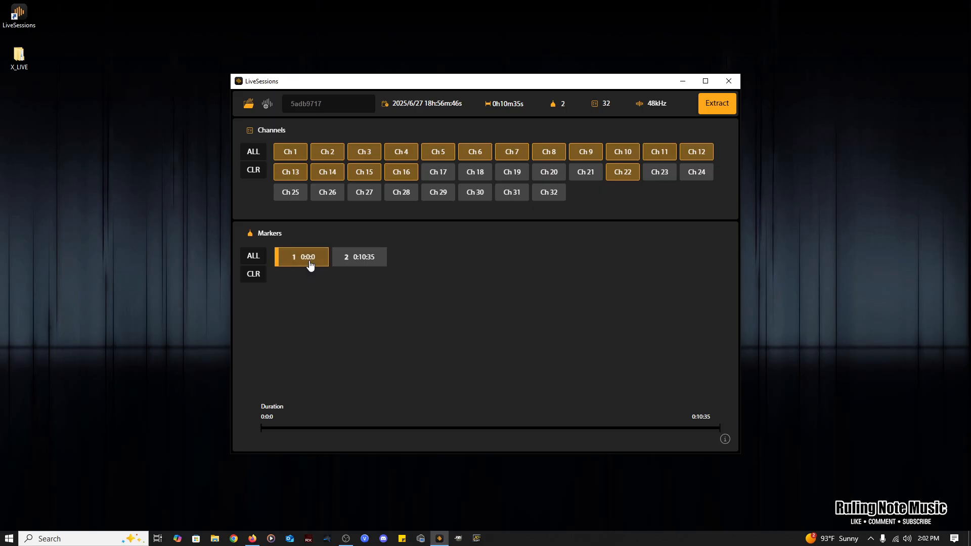
{"action": "left_click", "coordinate": [358, 257]}
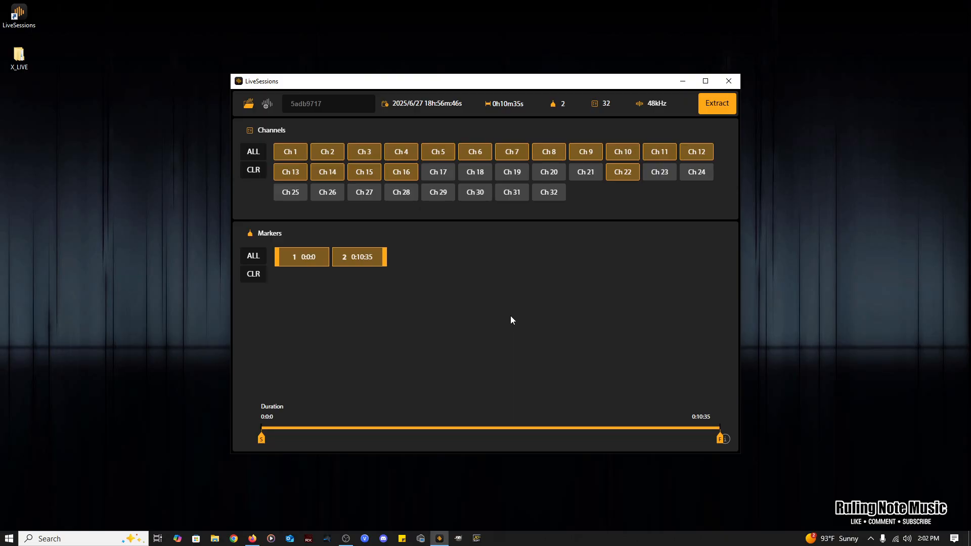
{"action": "mouse_move", "coordinate": [519, 312]}
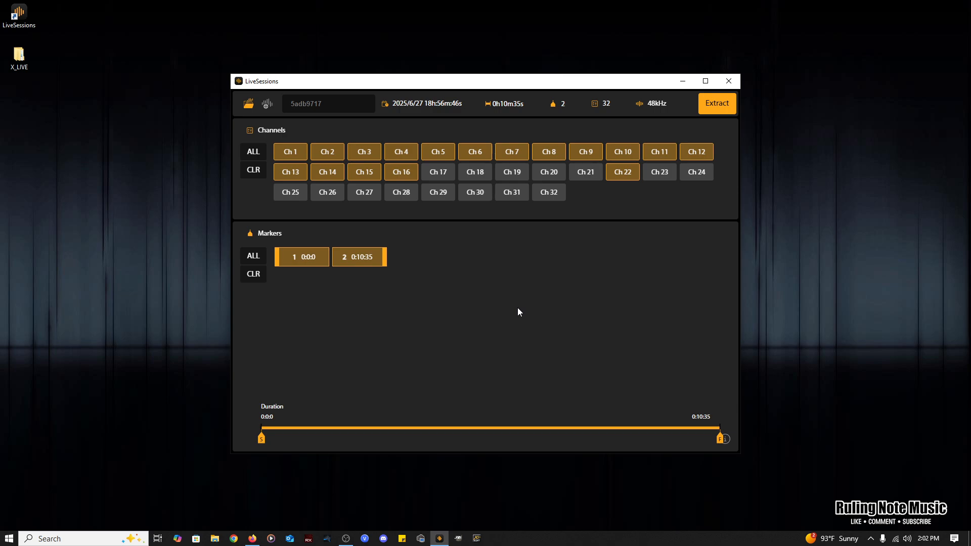
{"action": "left_click", "coordinate": [324, 104]}
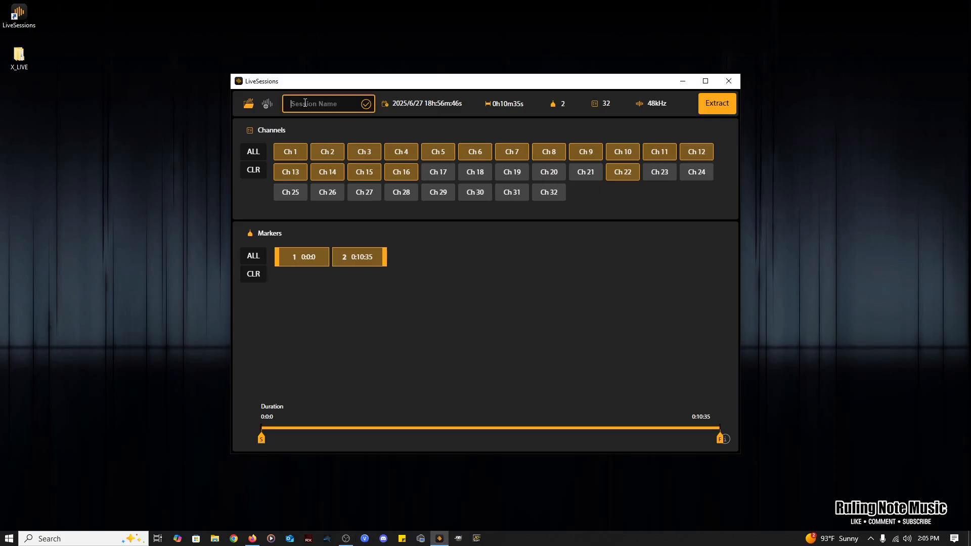
Step: Name the session 123456789 and extract the selected tracks into the 5ADB9717 folder
{"action": "type", "text": "1"}
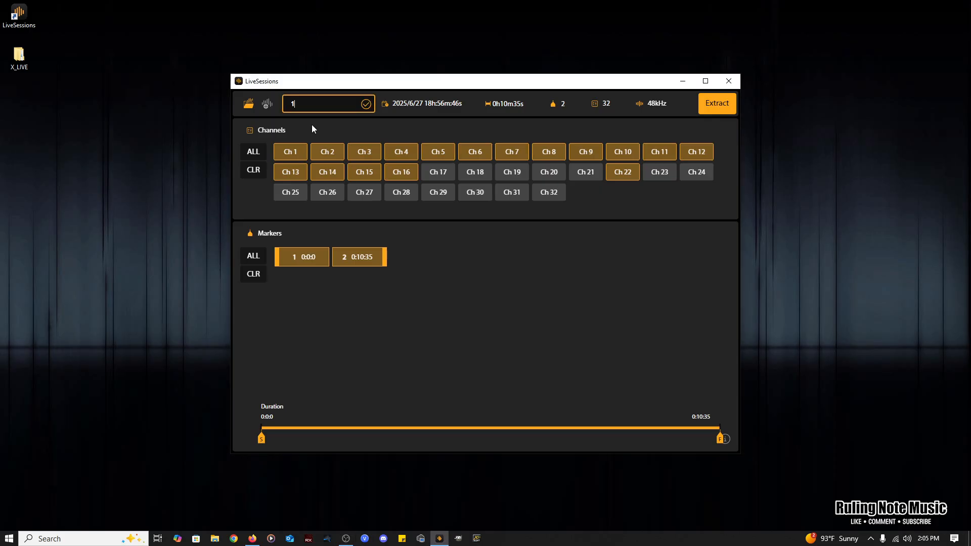
{"action": "type", "text": "23456"}
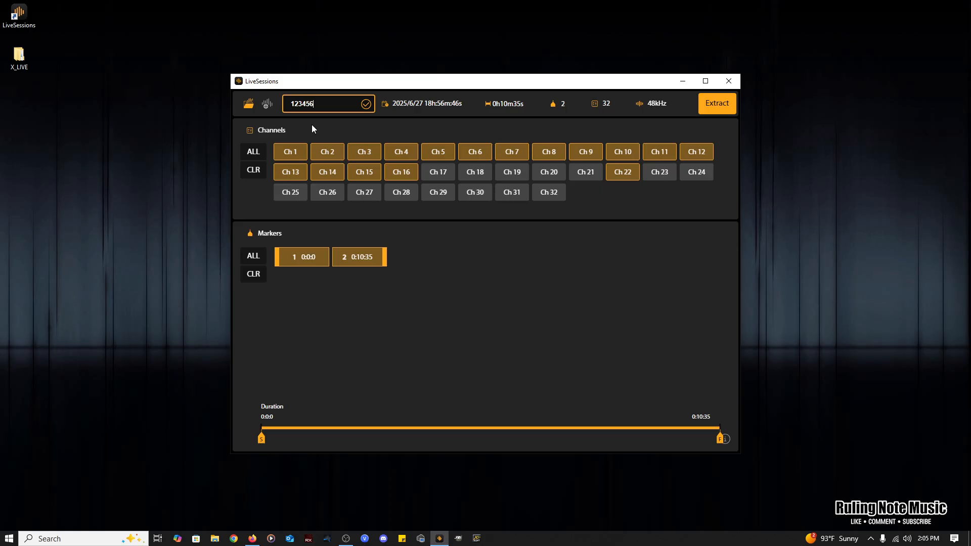
{"action": "type", "text": "789"}
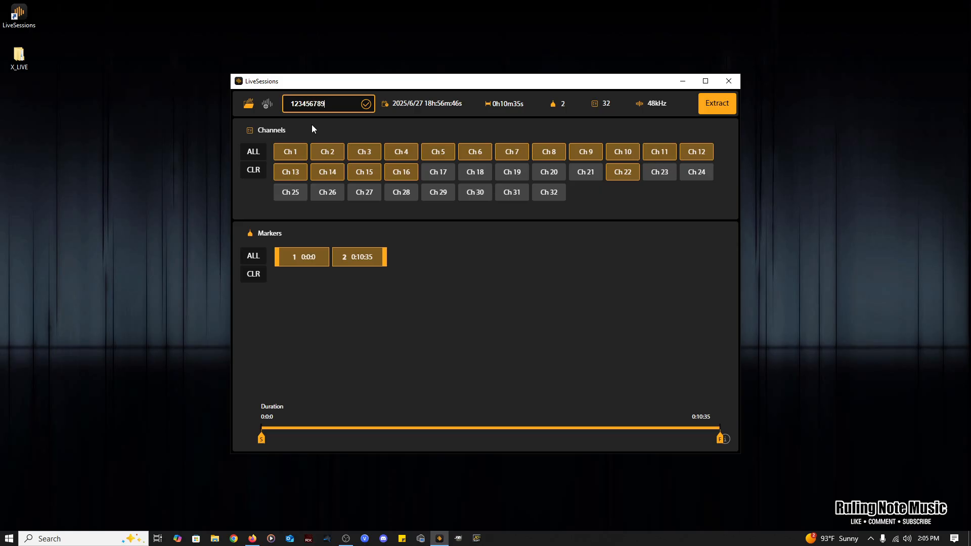
{"action": "mouse_move", "coordinate": [707, 118]}
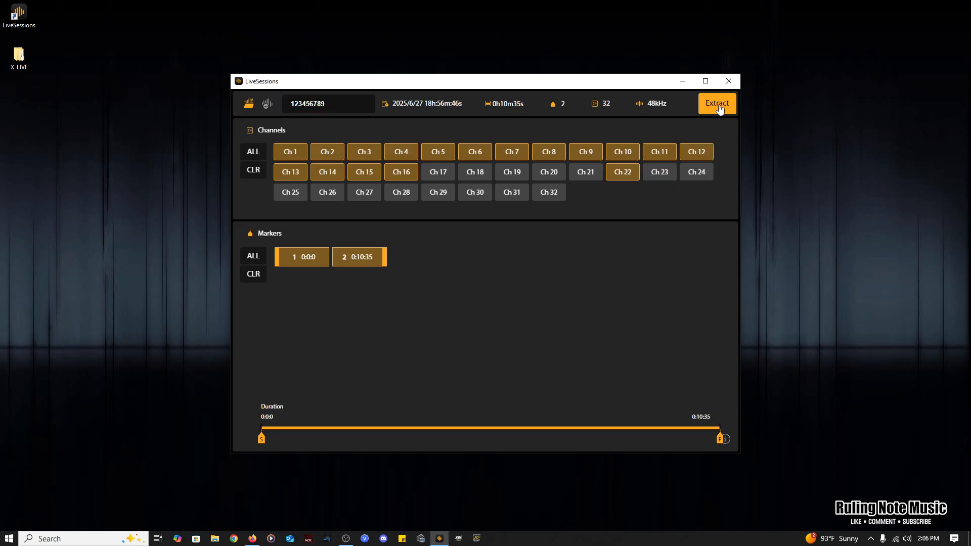
{"action": "left_click", "coordinate": [716, 103]}
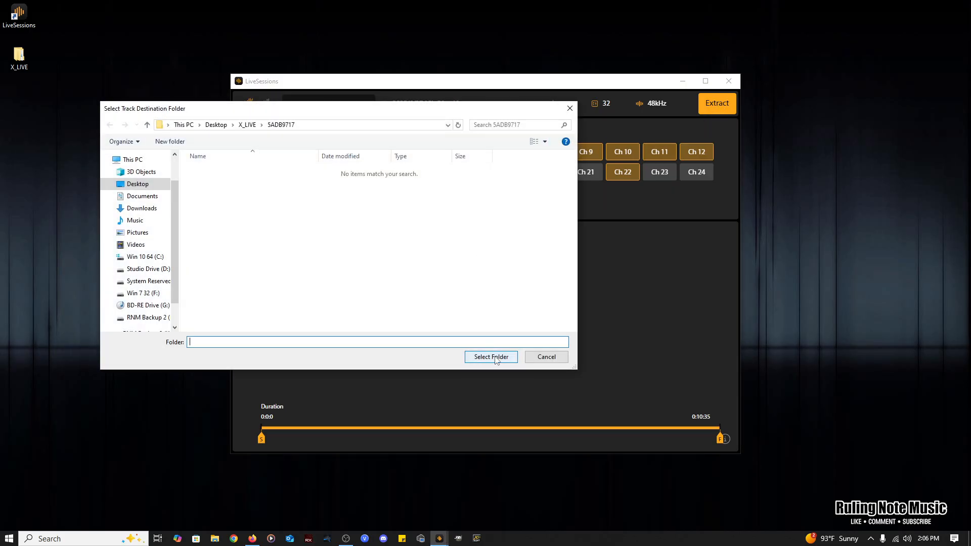
{"action": "left_click", "coordinate": [491, 357]}
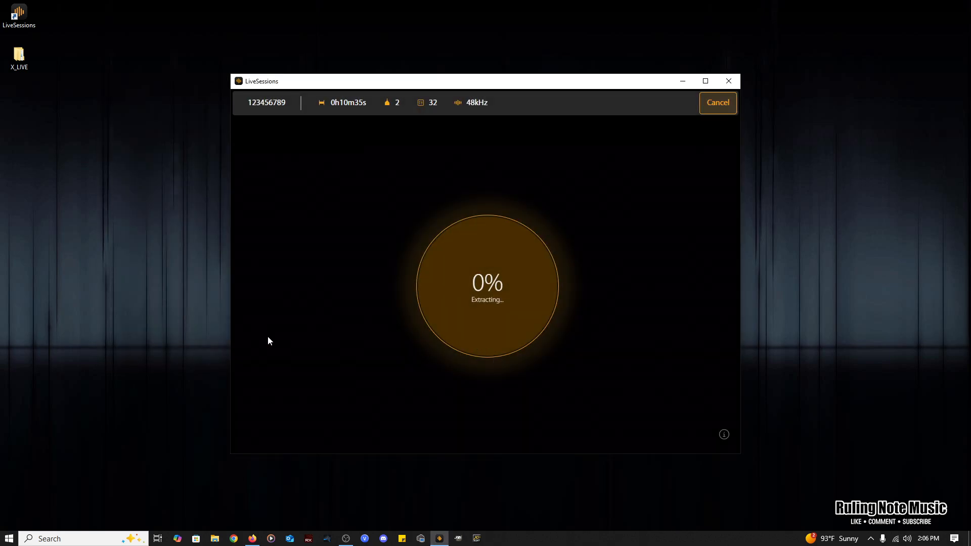
{"action": "mouse_move", "coordinate": [216, 408]}
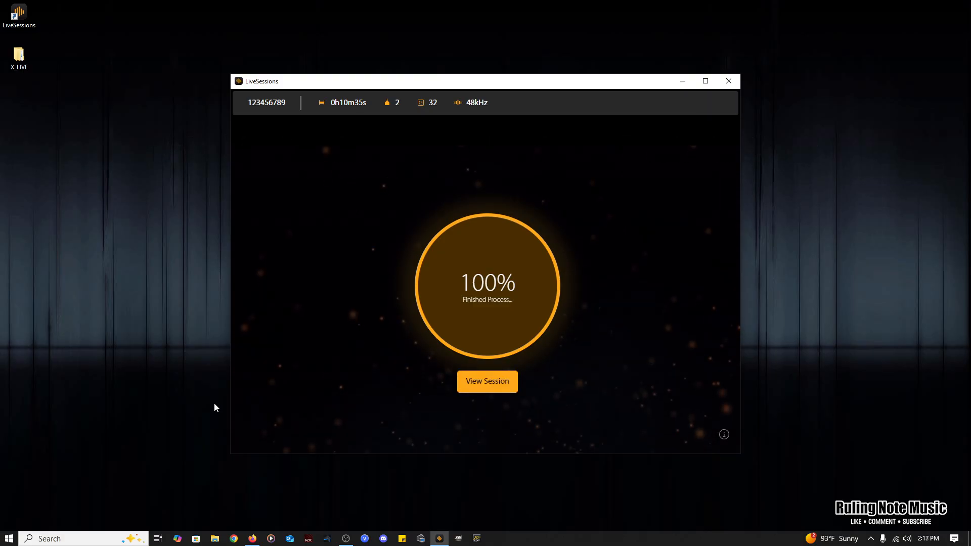
{"action": "mouse_move", "coordinate": [487, 383]}
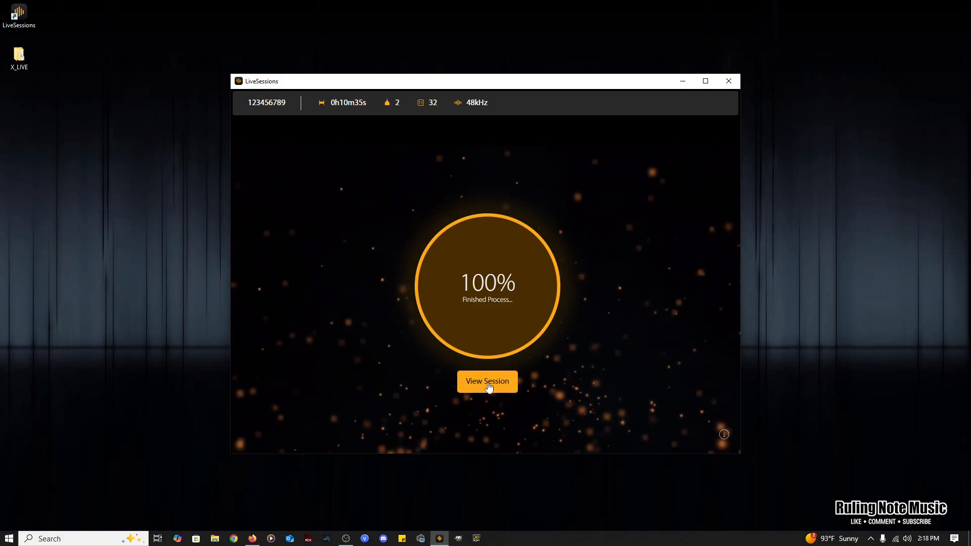
Step: Return to the session overview and open the X_LIVE folder on the desktop
{"action": "left_click", "coordinate": [487, 381]}
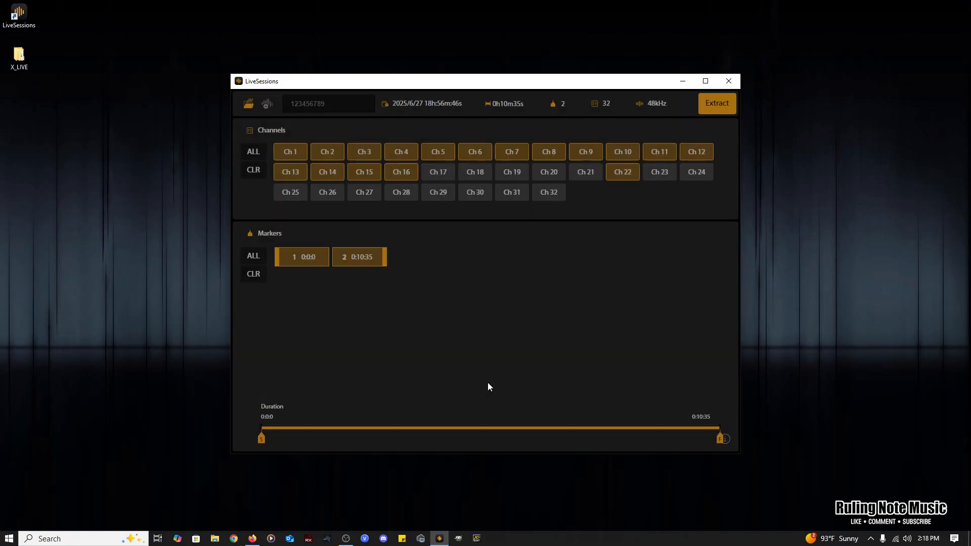
{"action": "double_click", "coordinate": [19, 56]}
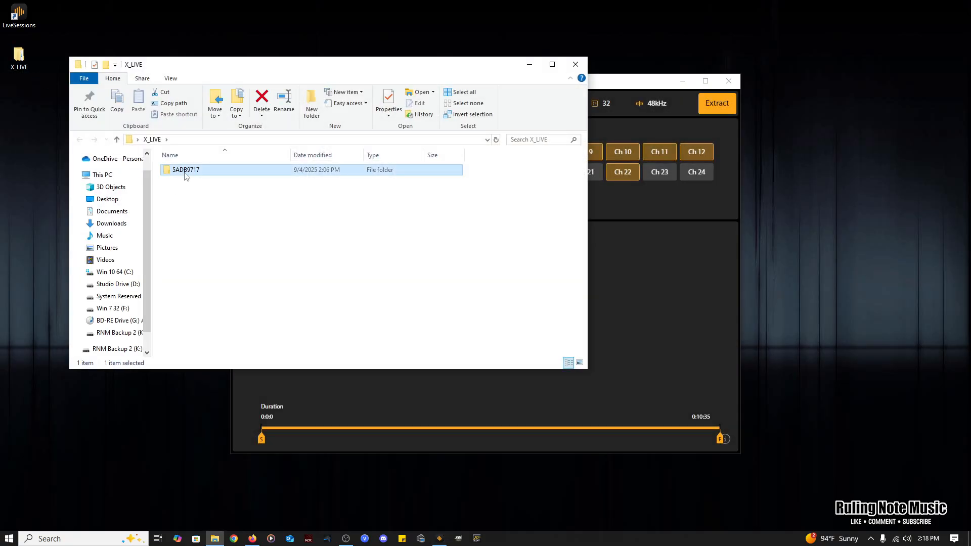
Step: Navigate through 5ADB9717 and 123456789 into part-1 holding the 17 extracted WAV tracks
{"action": "double_click", "coordinate": [187, 170]}
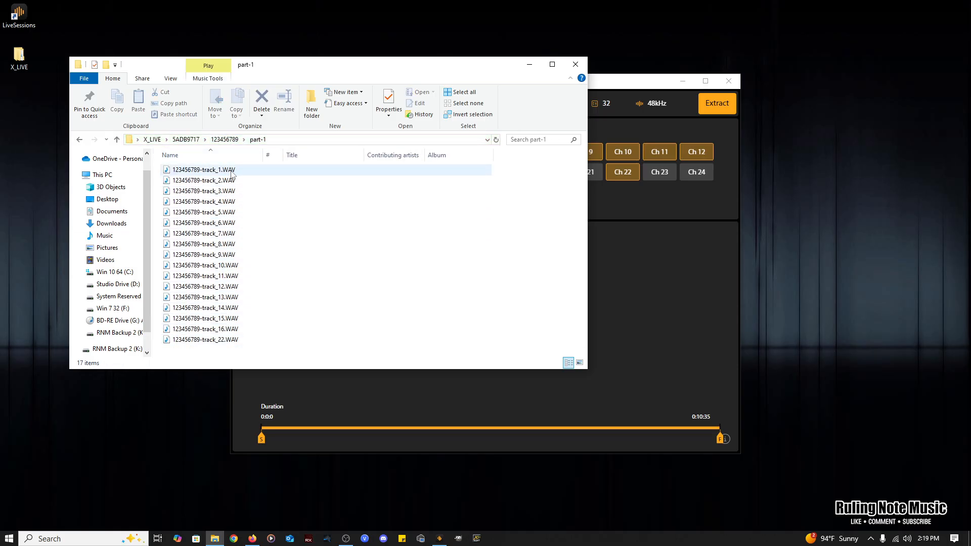
{"action": "left_click", "coordinate": [312, 350]}
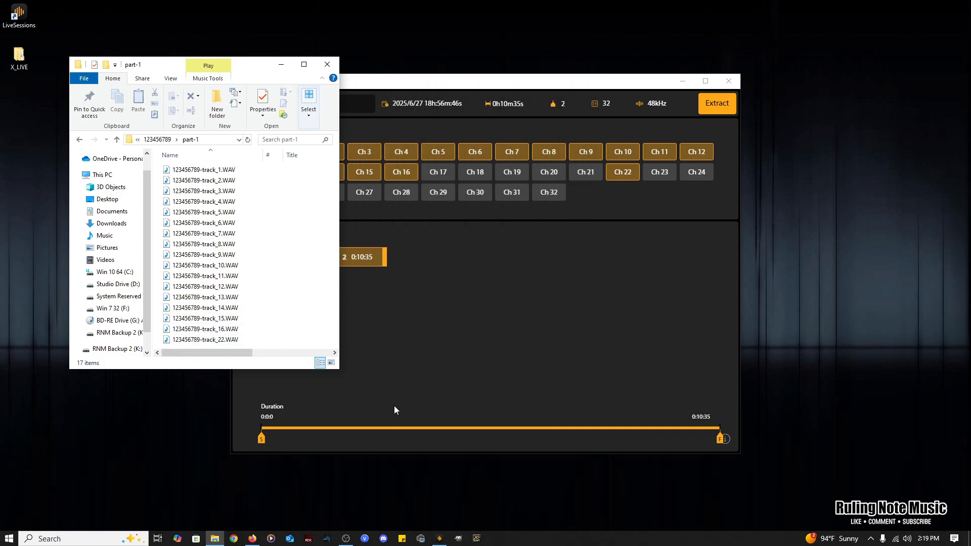
{"action": "mouse_move", "coordinate": [340, 497]}
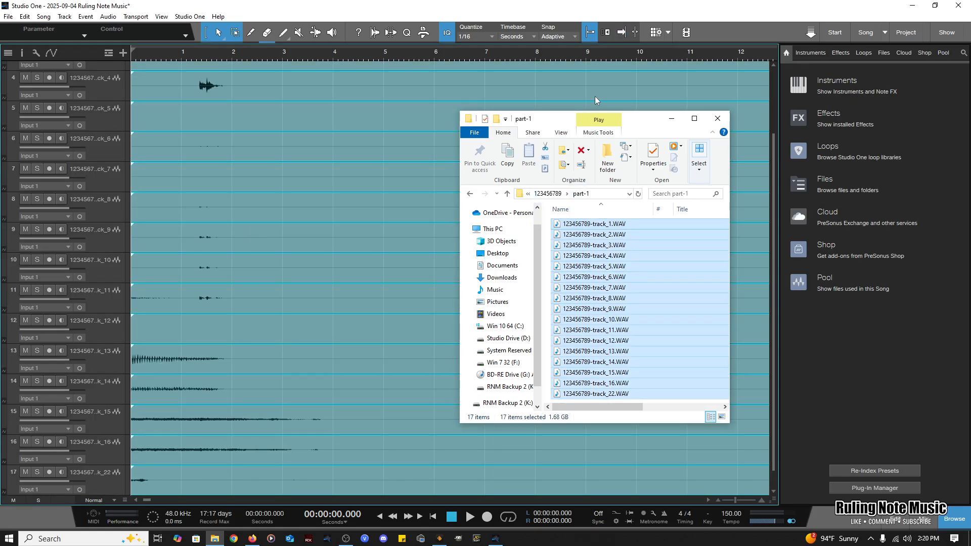
Step: Bring the Studio One song forward with the 17 WAV files loaded as separate tracks
{"action": "left_click", "coordinate": [717, 119]}
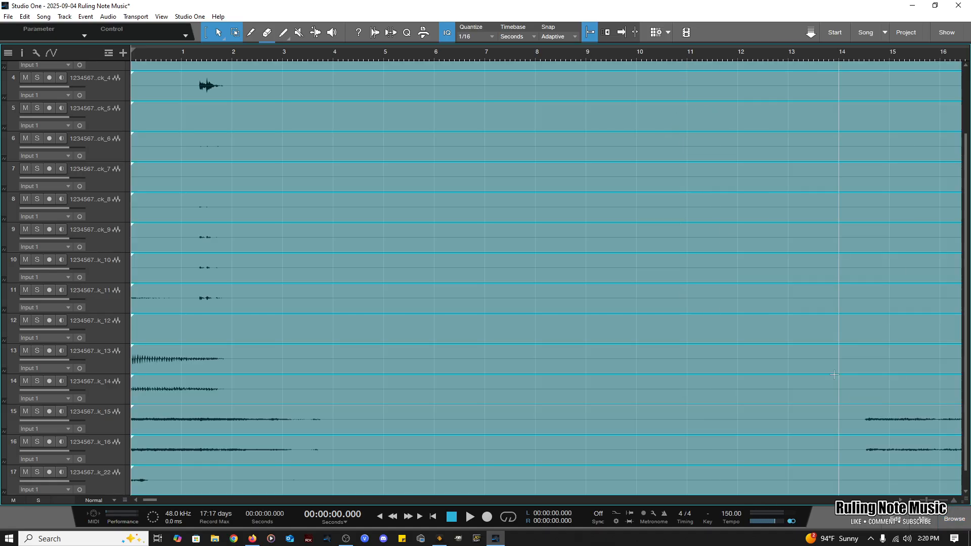